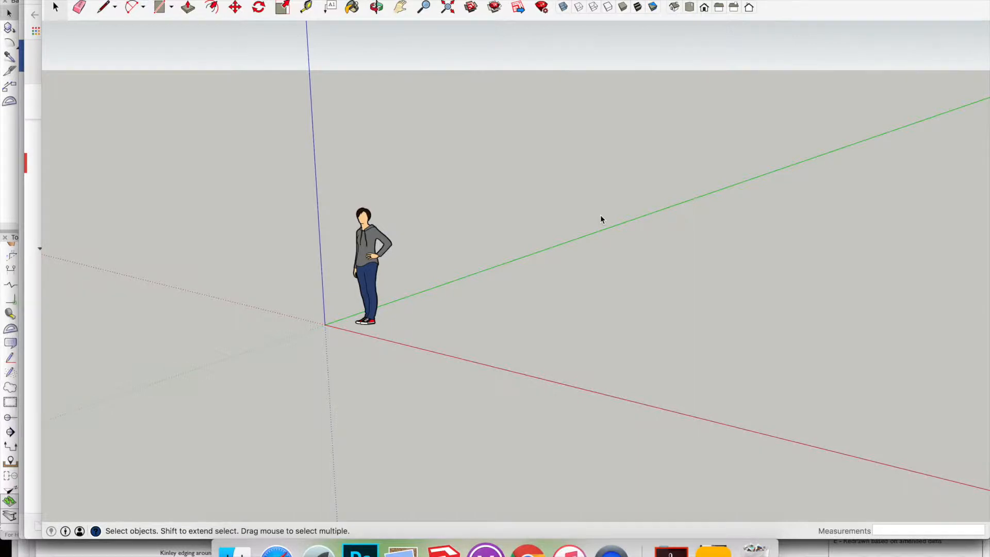
mouse_move(458, 29)
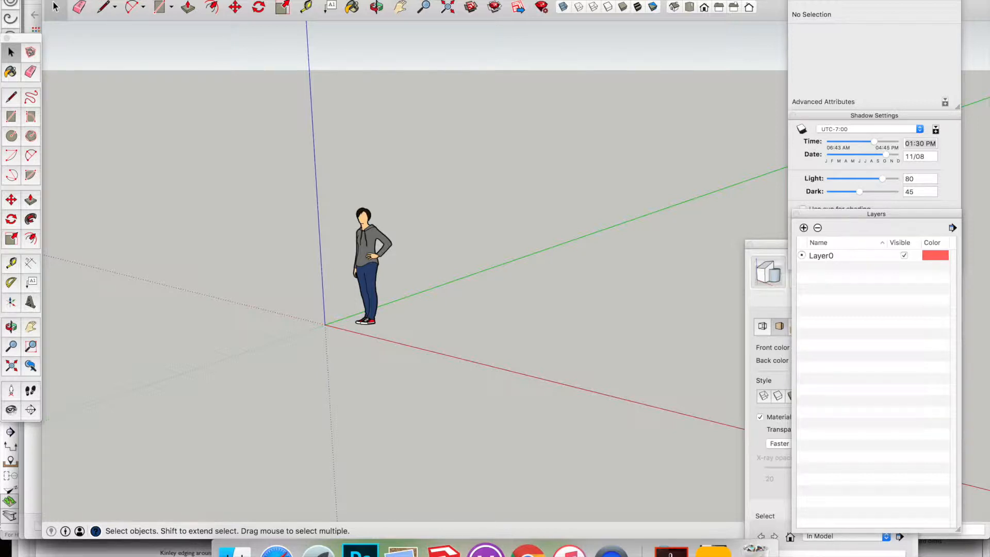
mouse_move(389, 243)
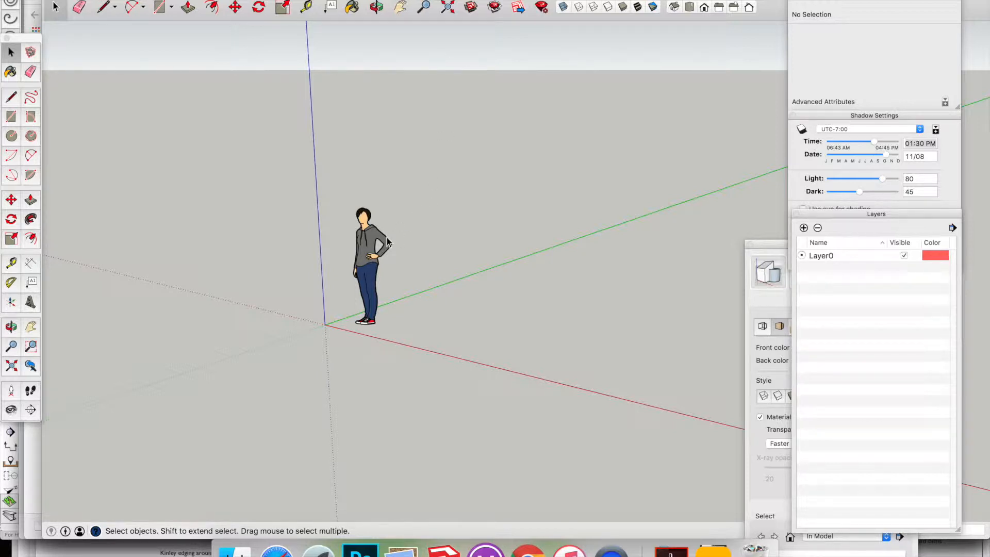
mouse_move(375, 255)
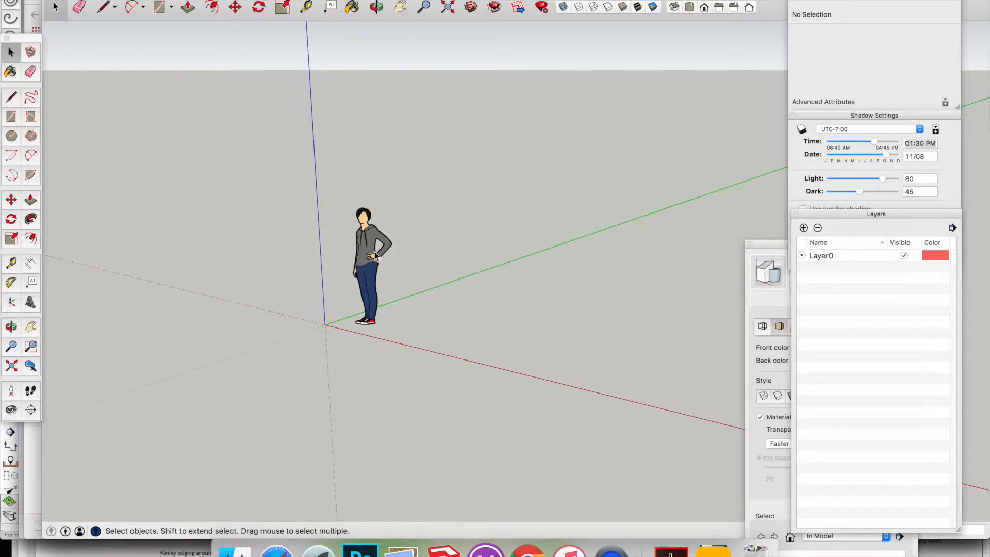
mouse_move(375, 259)
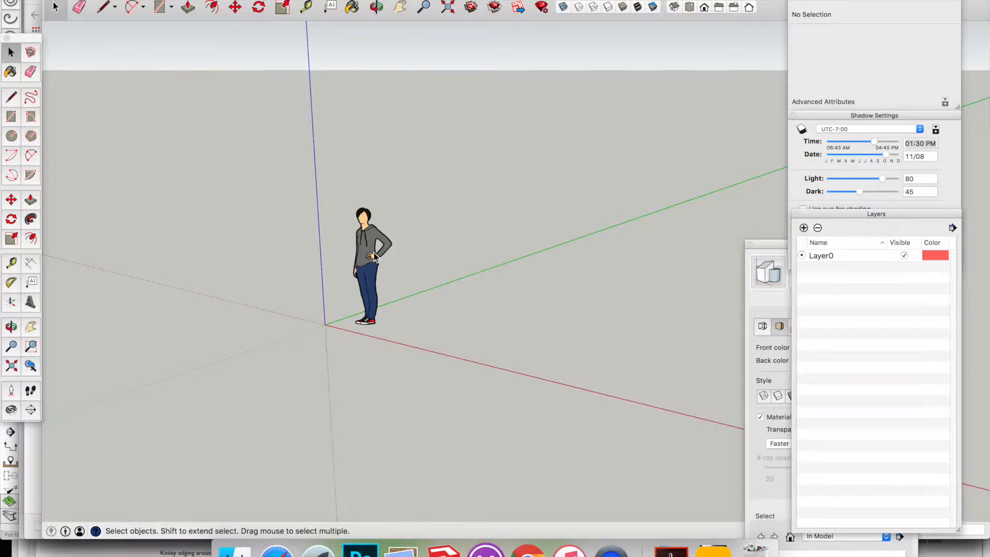
Step: Start a File > Import to bring in the survey drawing
click(83, 6)
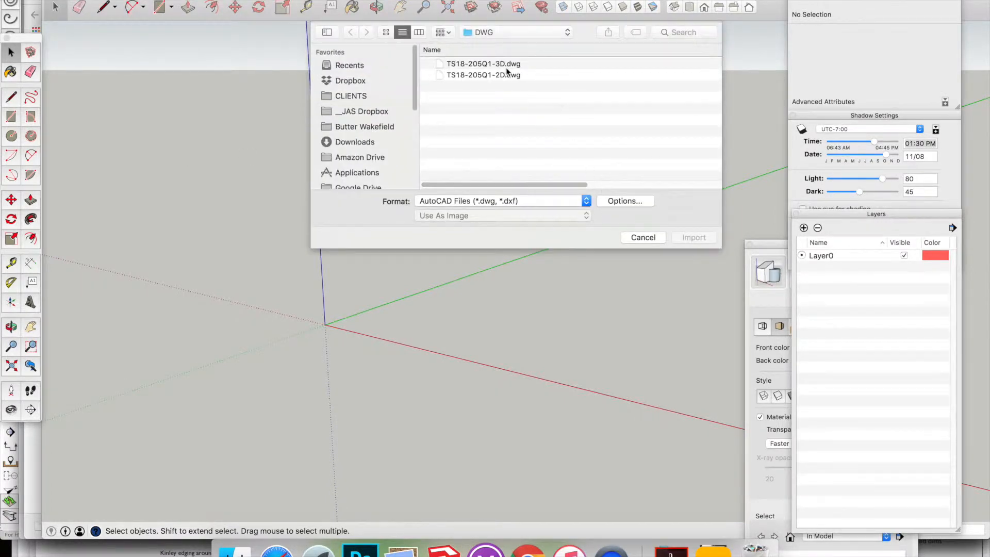
Step: Import the TS18-205Q1-3D.dwg survey file as AutoCAD geometry into the model
click(483, 63)
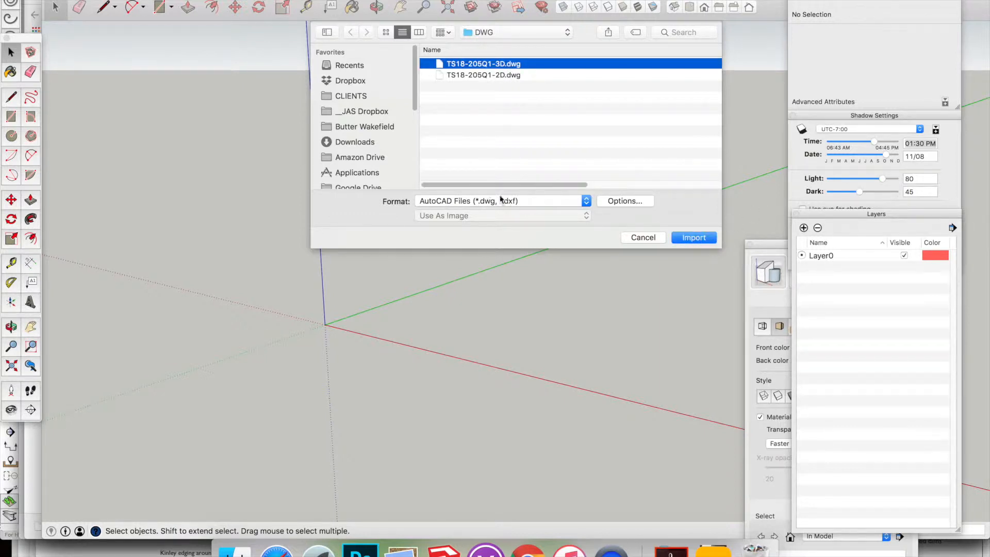
mouse_move(767, 241)
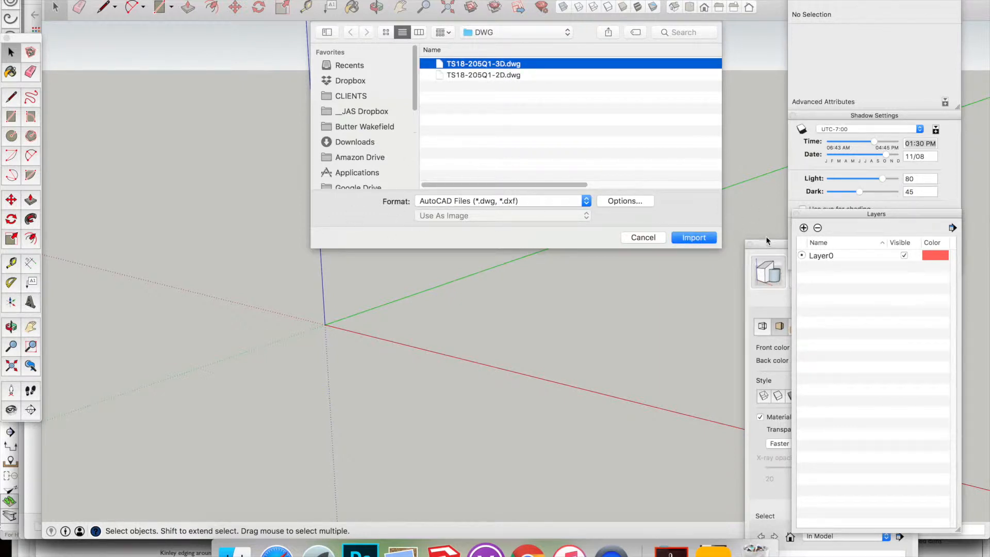
click(693, 237)
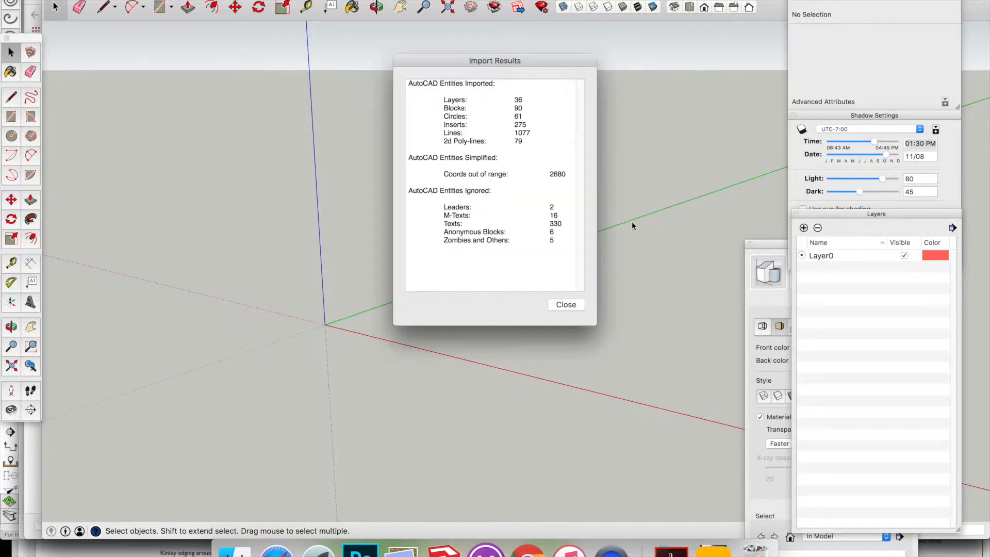
Step: Close the Import Results summary to reveal the imported contour drawing
click(566, 304)
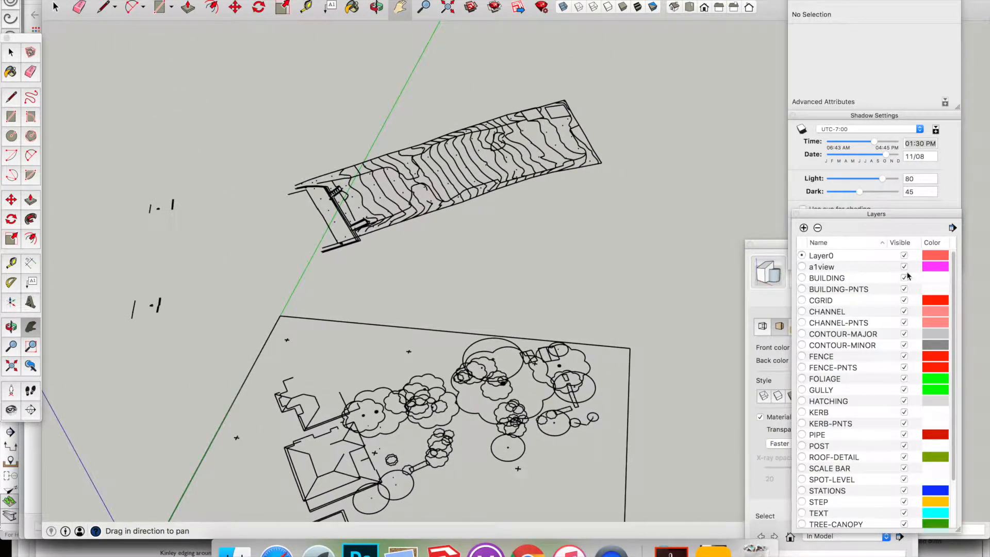
mouse_move(884, 328)
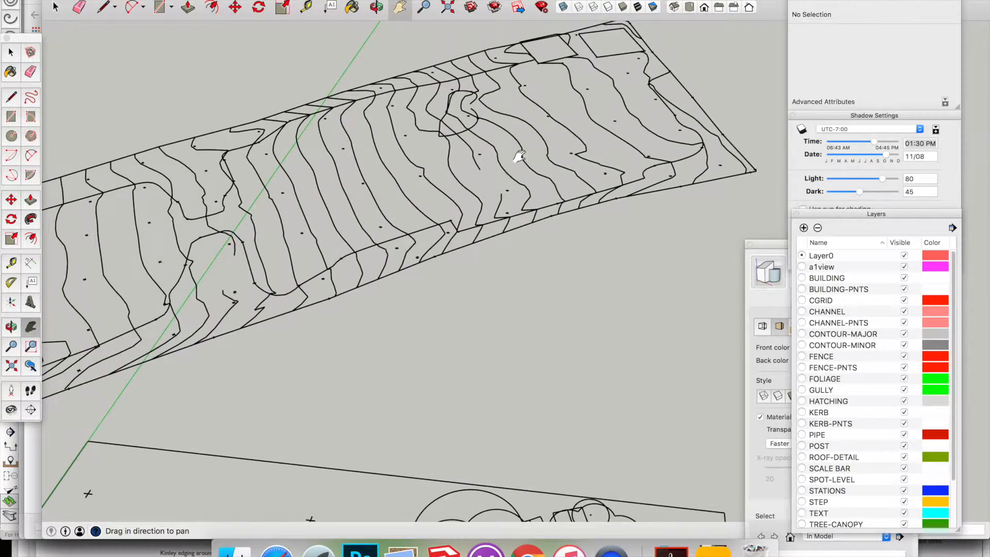
Step: Check a contour edge's layer and leave only CONTOUR-MAJOR and CONTOUR-MINOR visible
click(517, 149)
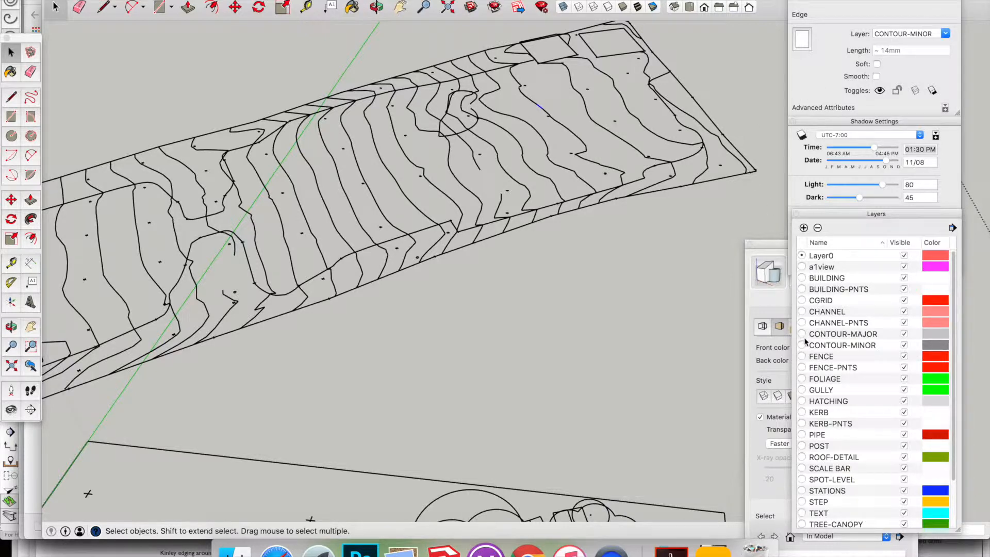
mouse_move(856, 280)
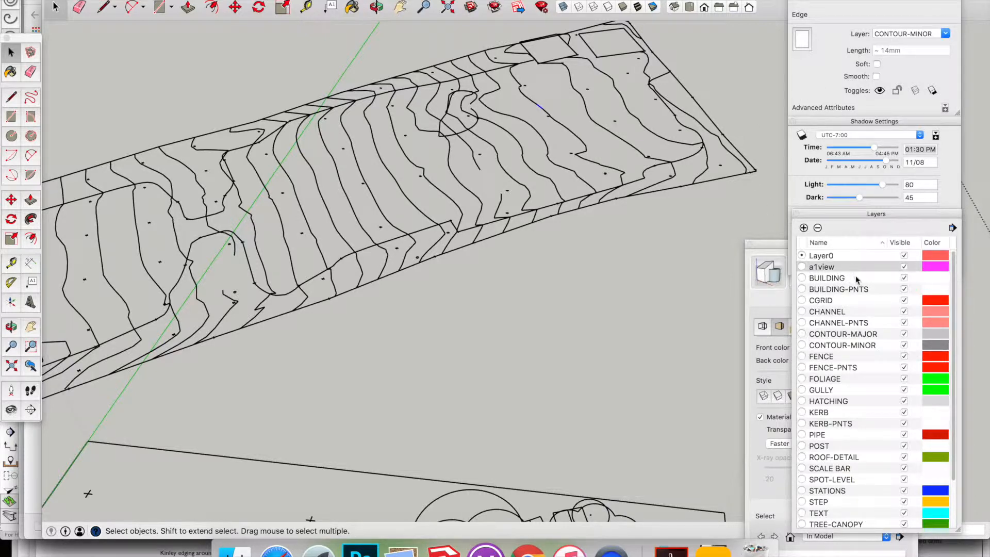
mouse_move(893, 311)
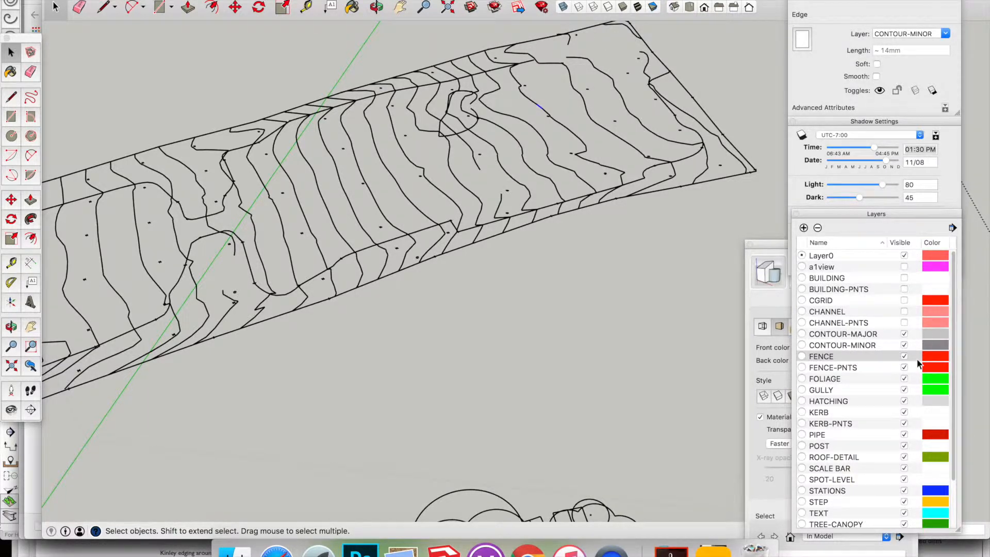
scroll(down, 3)
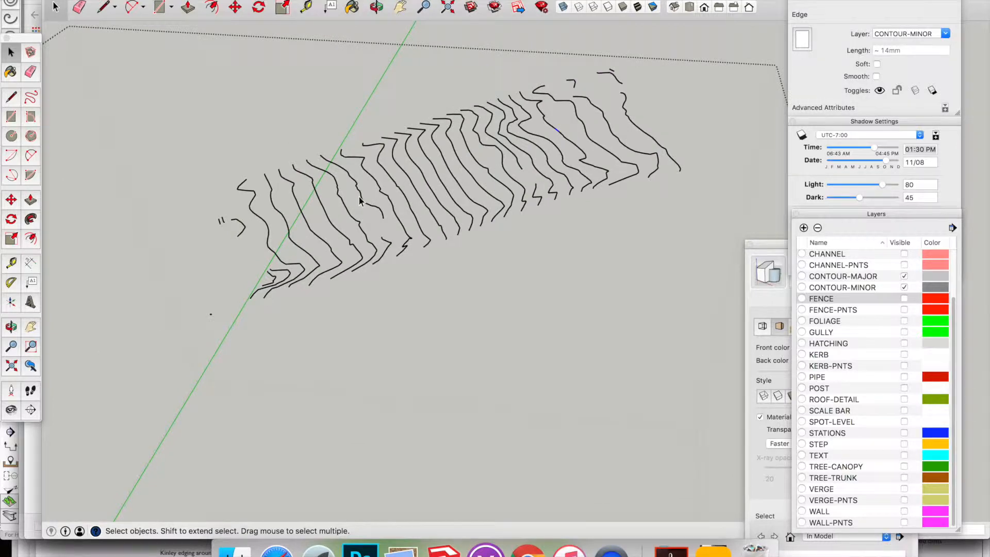
Step: Join neighbouring contour ends with short lines, forming a small triangular face
scroll(up, 3)
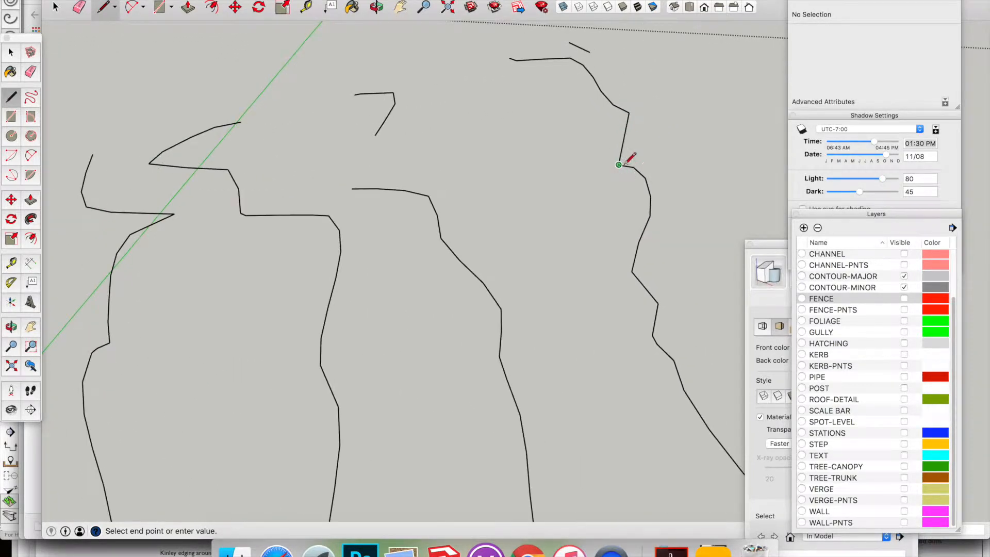
mouse_move(539, 139)
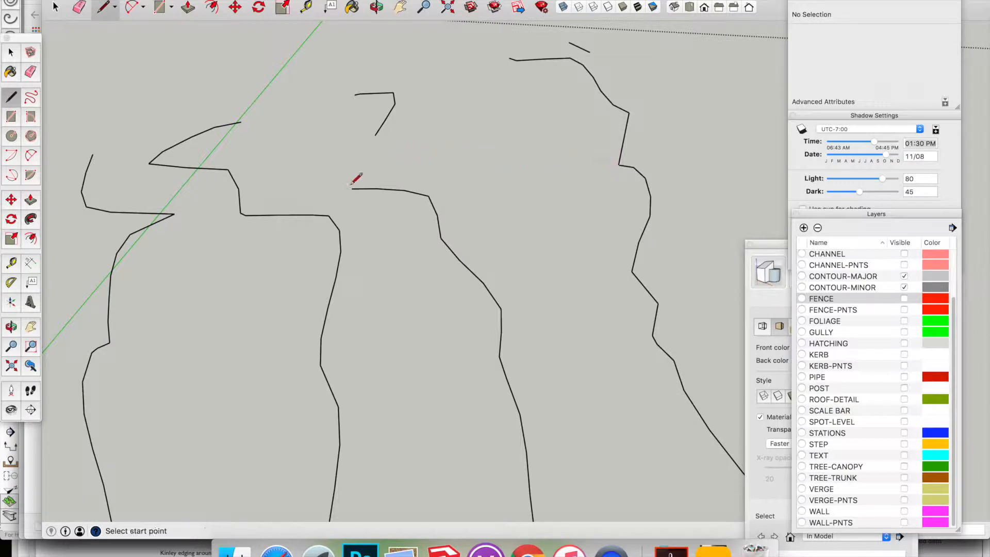
click(352, 185)
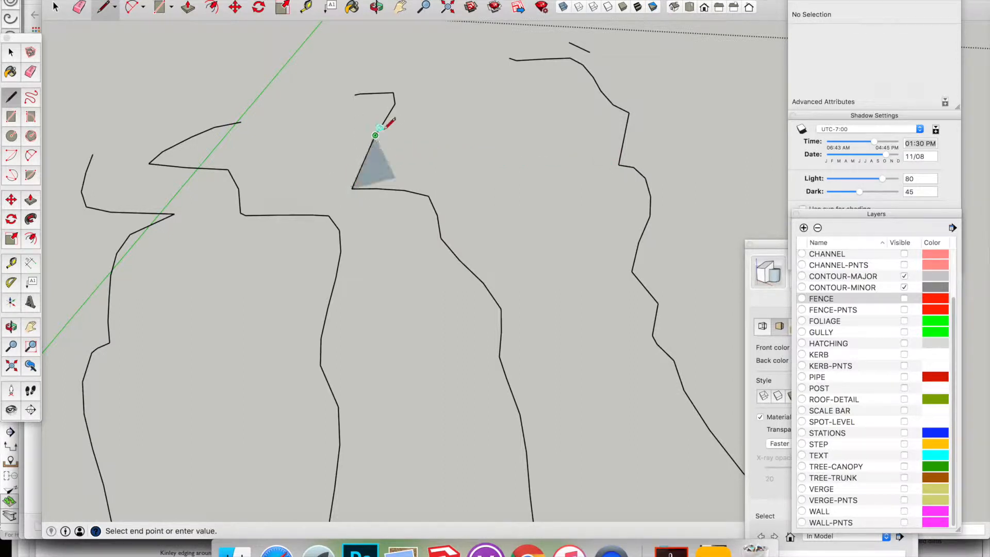
click(10, 52)
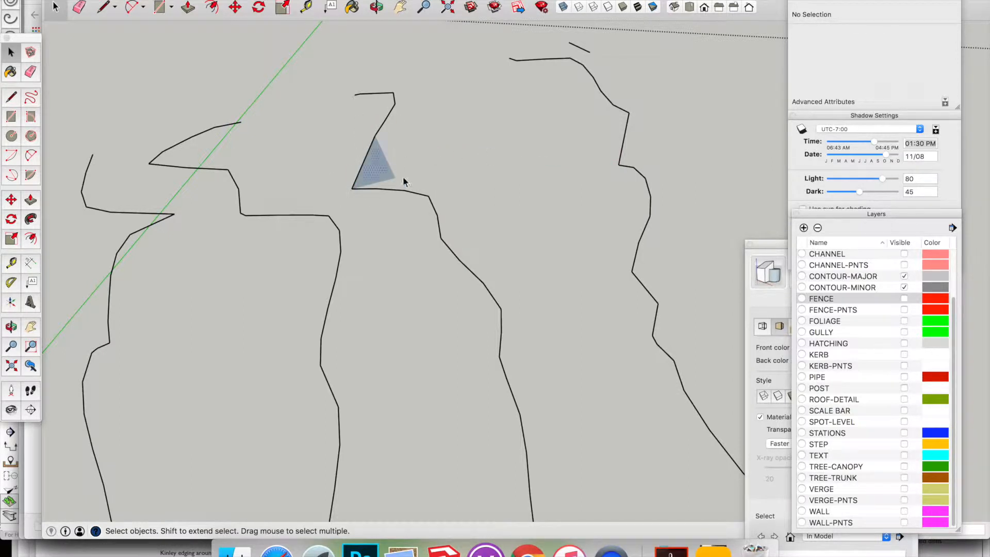
click(376, 164)
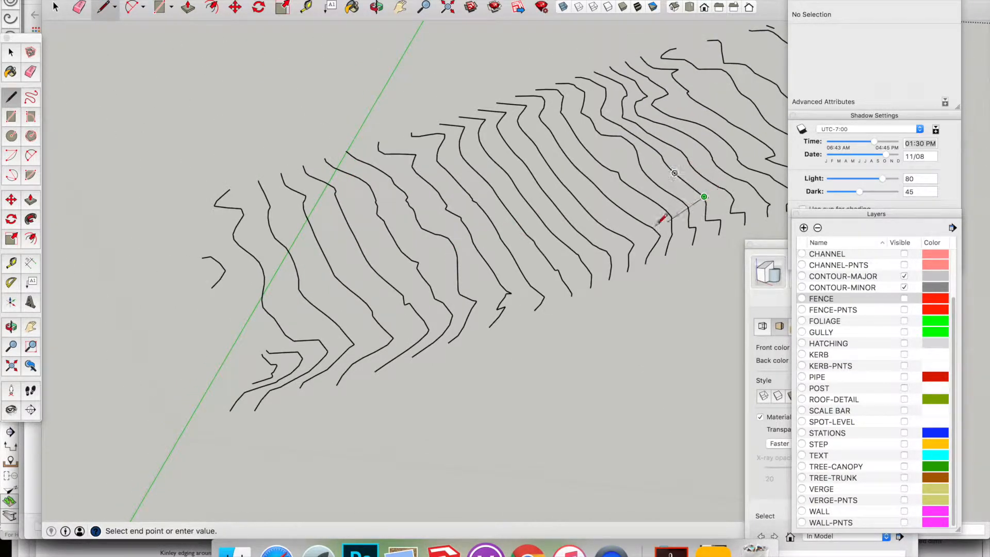
click(10, 53)
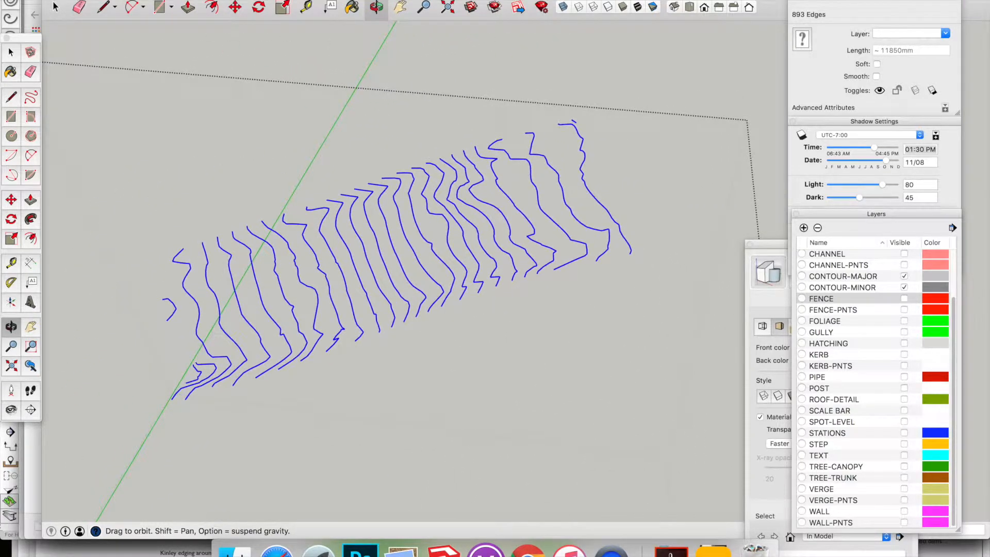
Step: Create a Sandbox terrain surface From Contours using all selected contour edges
click(190, 3)
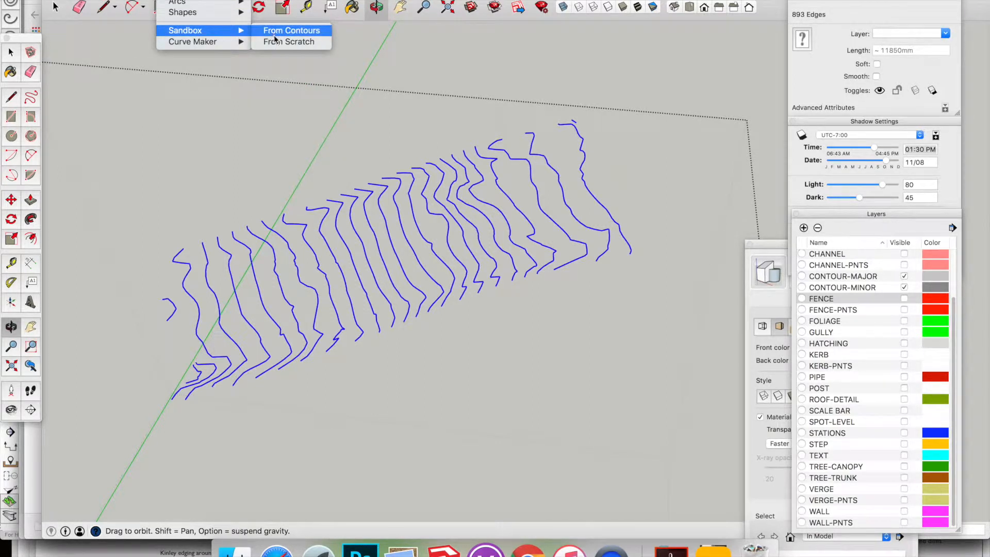
click(291, 30)
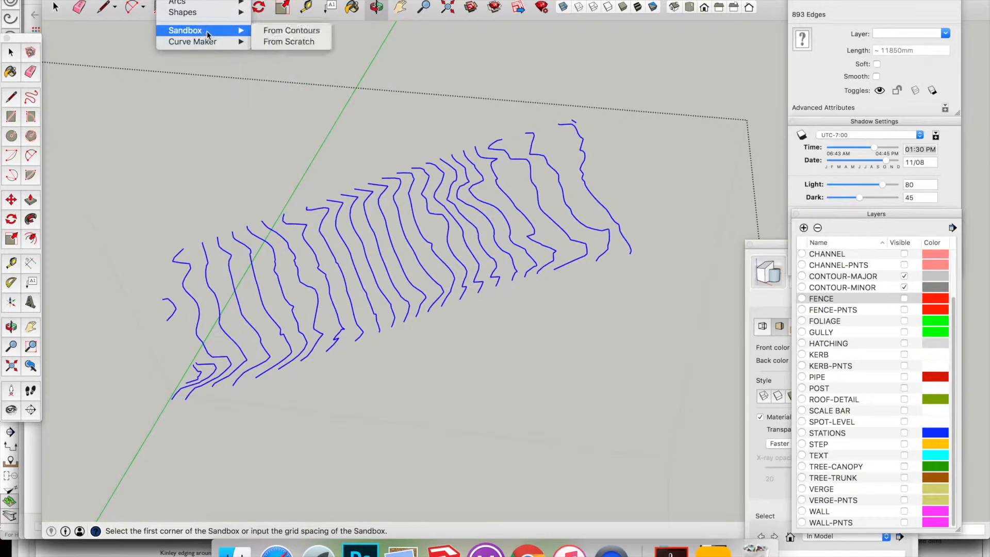
click(291, 30)
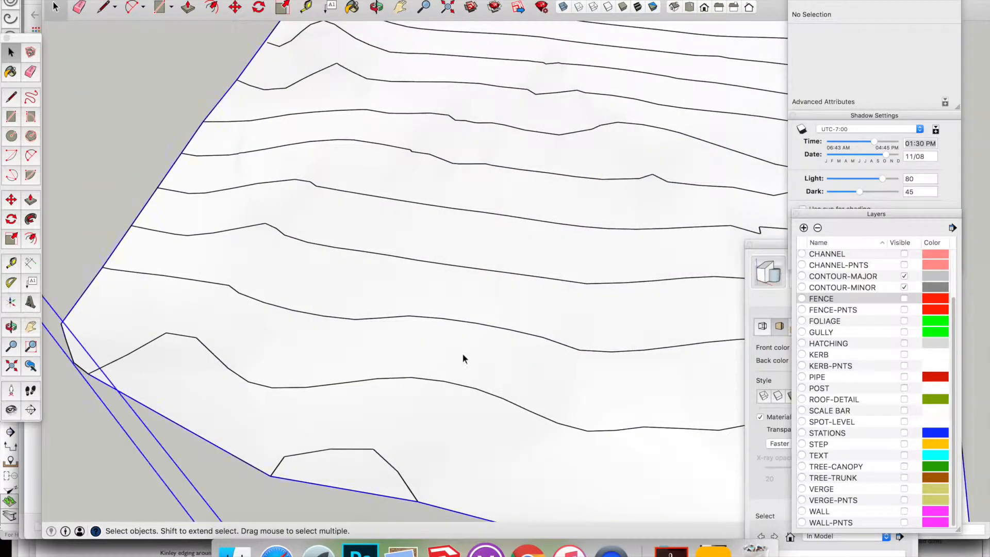
Step: Select the generated terrain group and orbit around it to inspect the surface
click(476, 339)
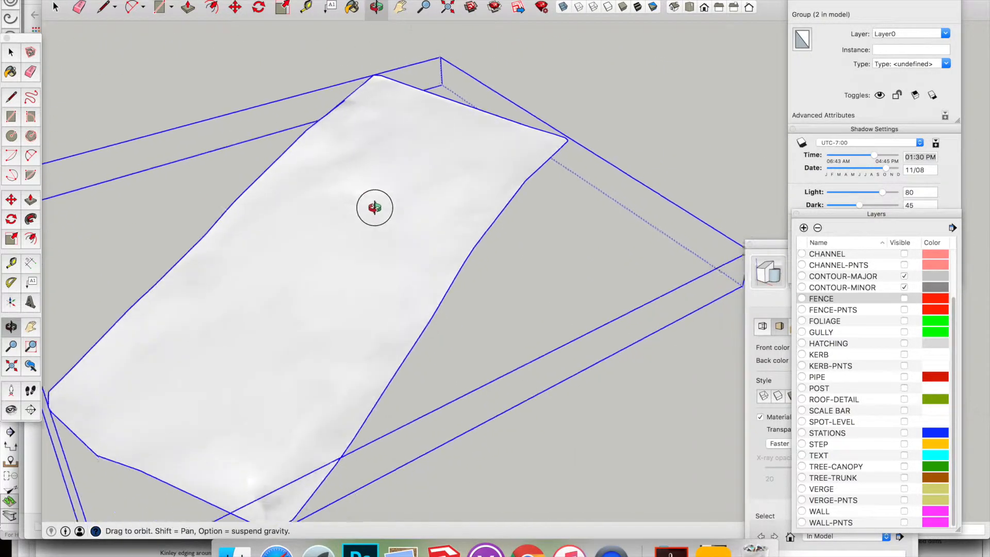
drag(374, 208, 305, 224)
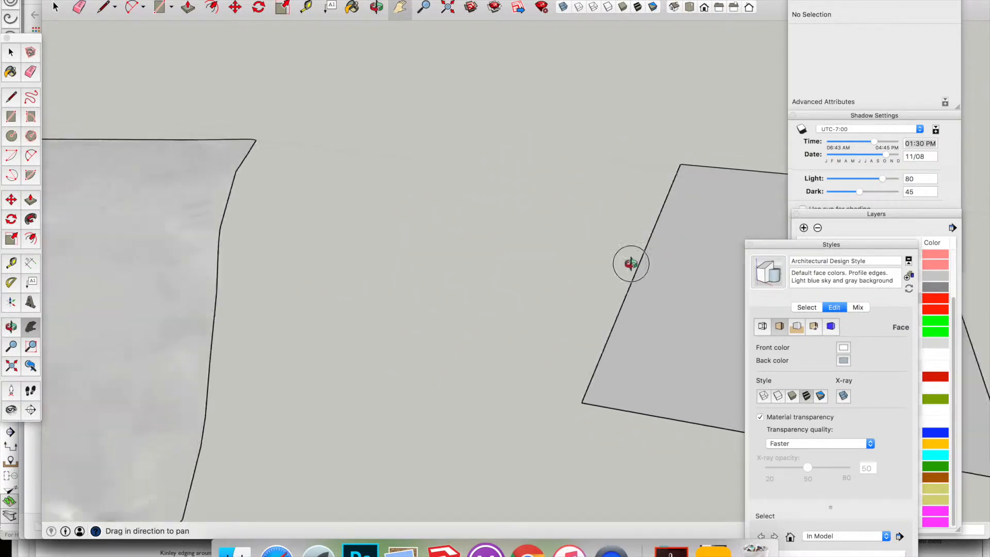
Step: Draw a small rectangle by two corners on the flat face beside the terrain
click(631, 265)
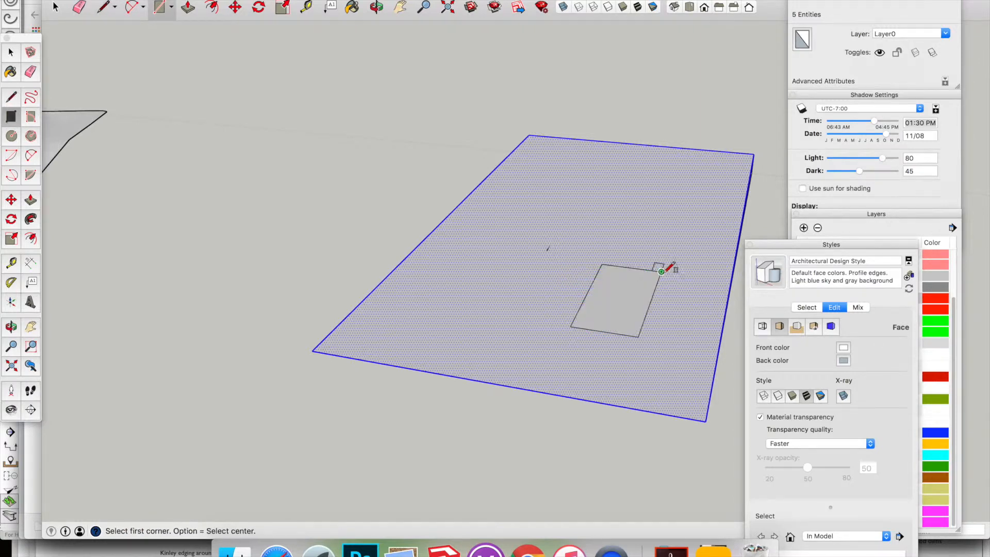
click(613, 304)
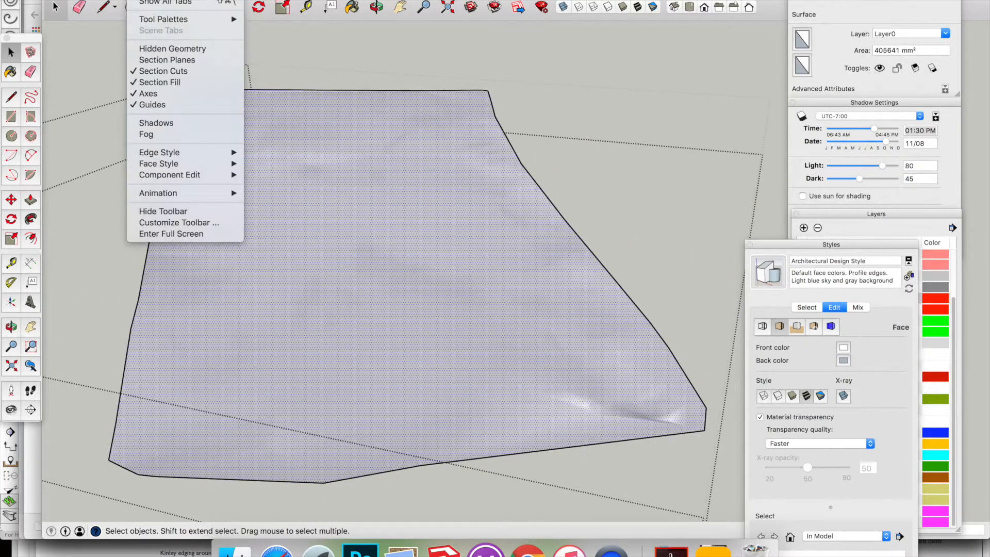
mouse_move(203, 48)
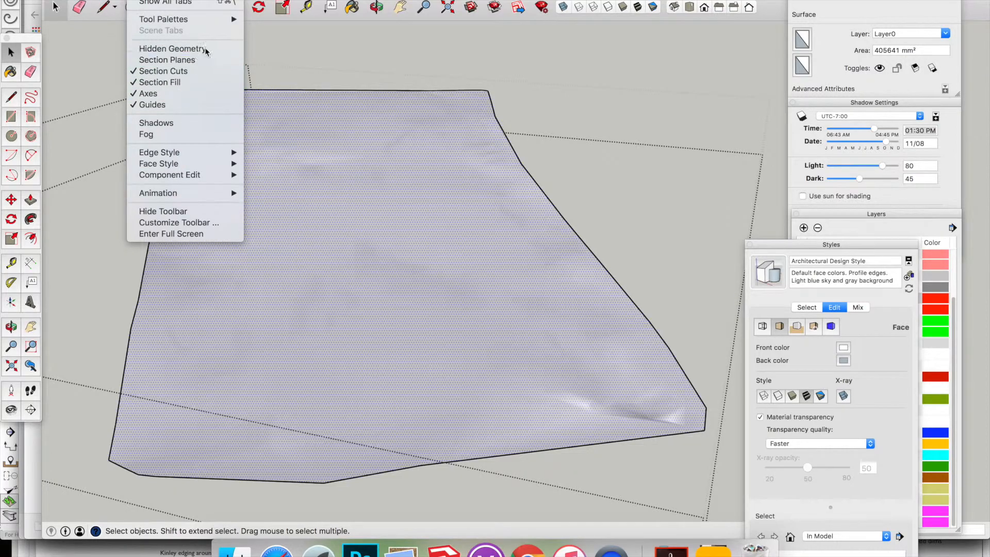
Step: Enable View > Hidden Geometry to show the terrain's triangulated mesh edges
click(173, 49)
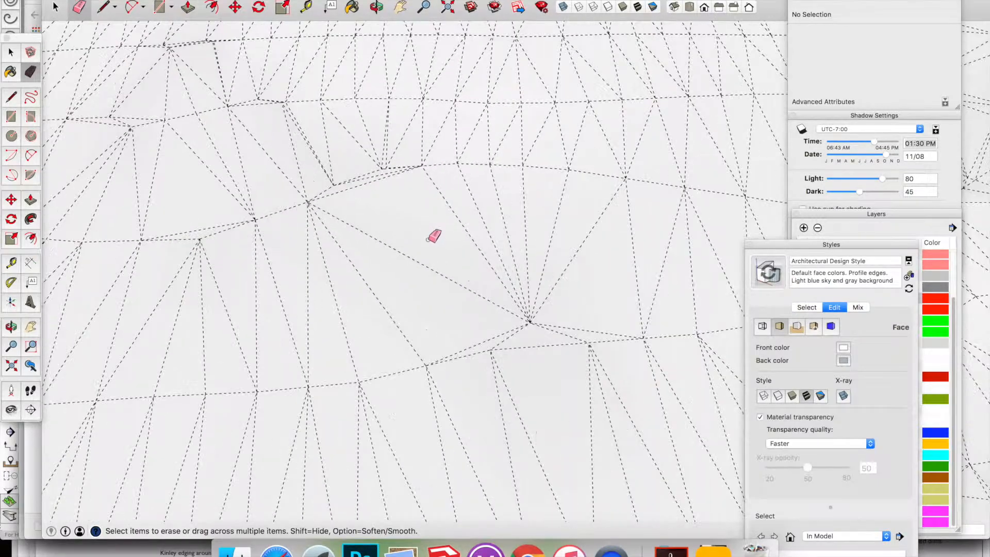
click(10, 52)
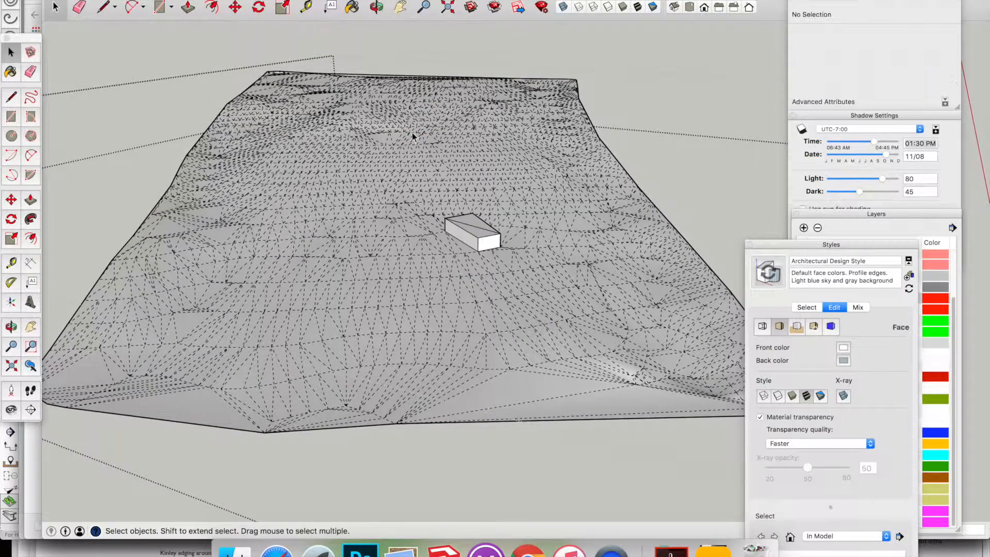
mouse_move(244, 43)
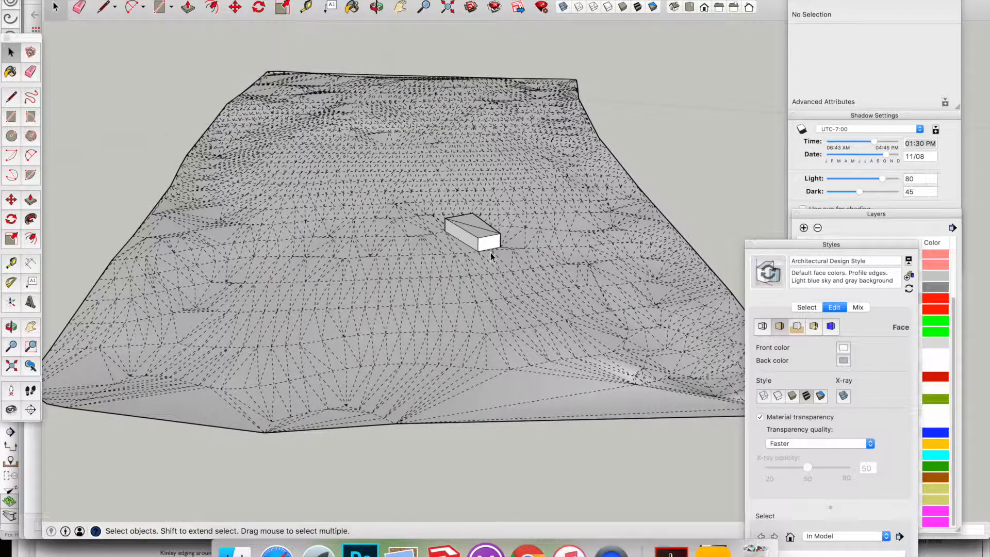
mouse_move(559, 242)
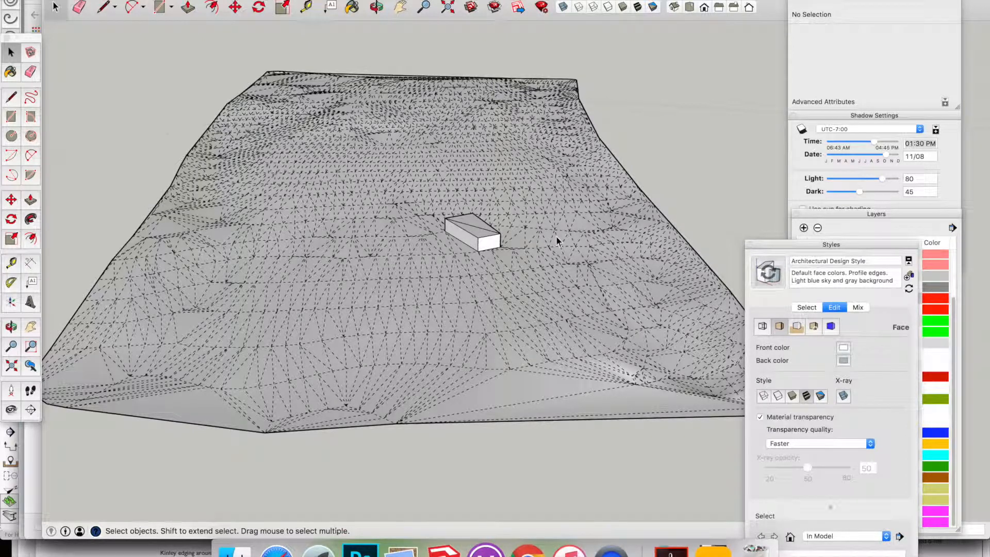